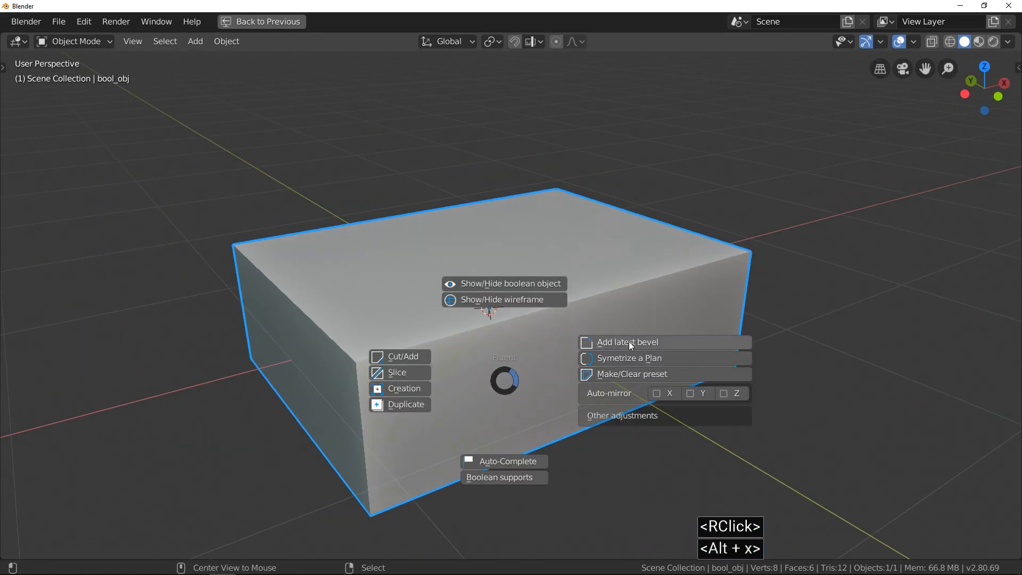
# Bevel the recessed rectangle cut, then place a raised round button on the top corner.
pyautogui.click(404, 388)
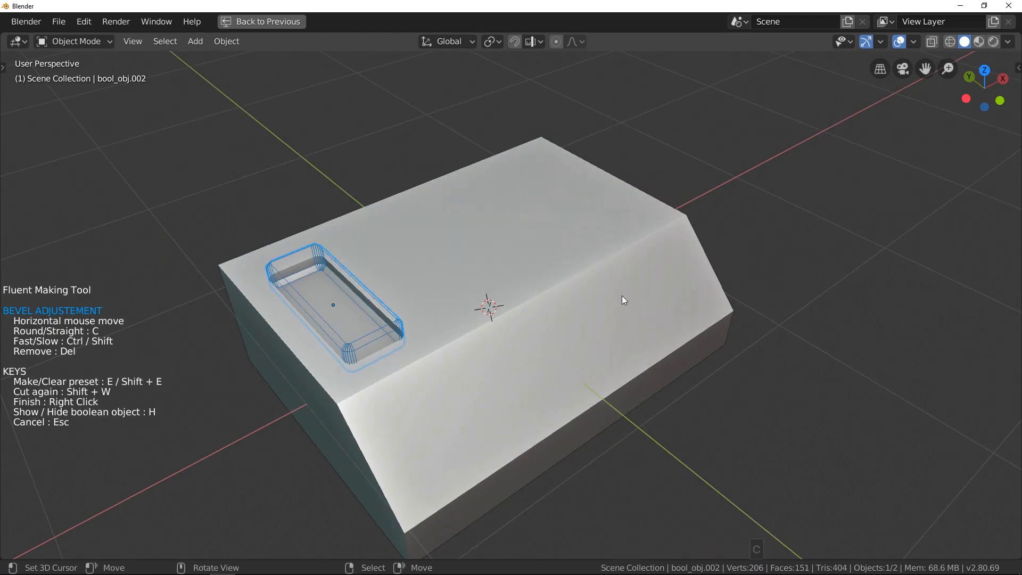
pyautogui.rightClick(509, 289)
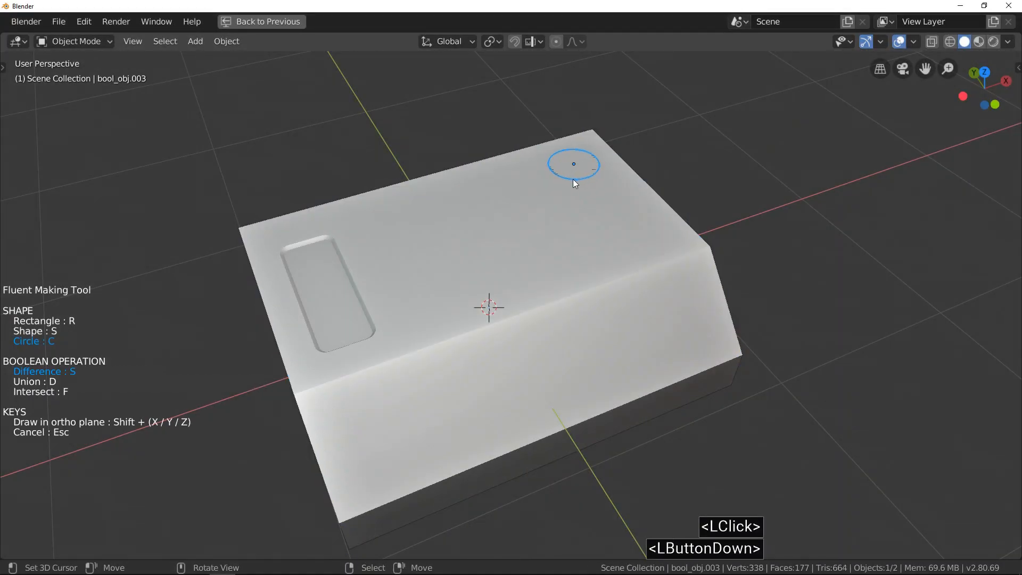
pyautogui.click(573, 164)
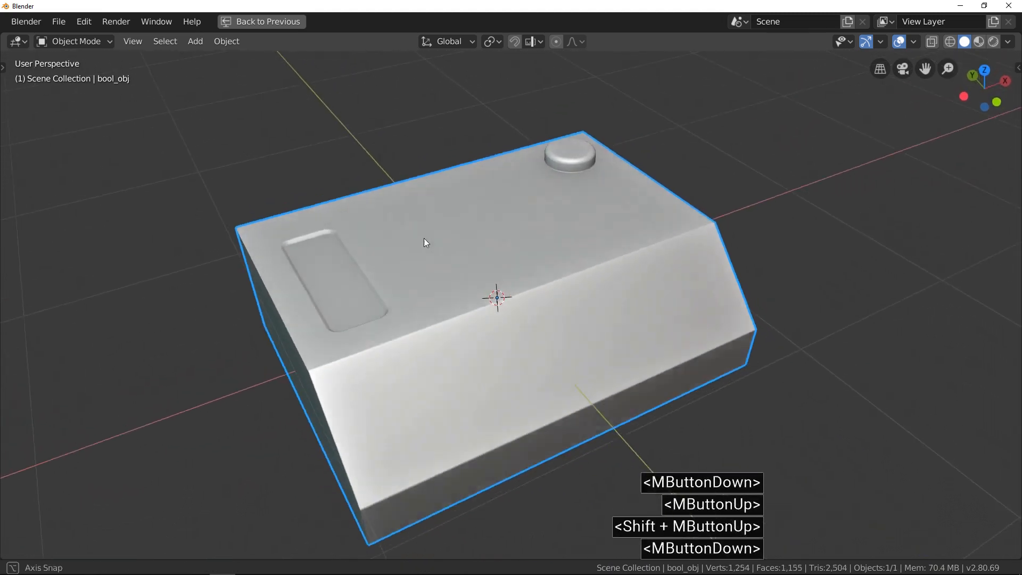
# Bring up the Fluent pie menu to start the next rectangular cuts.
pyautogui.press('alt+x')
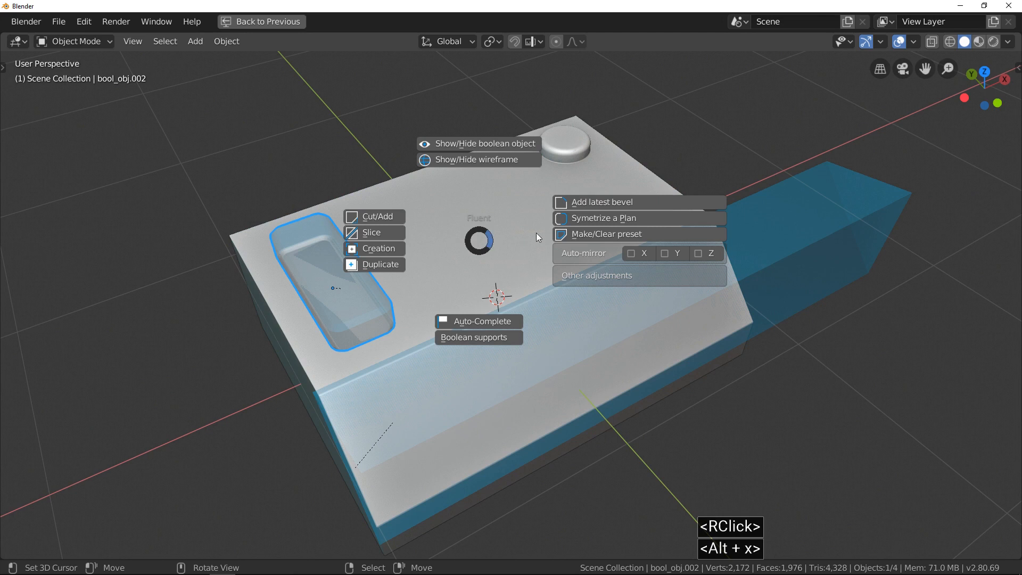
pyautogui.moveTo(678, 238)
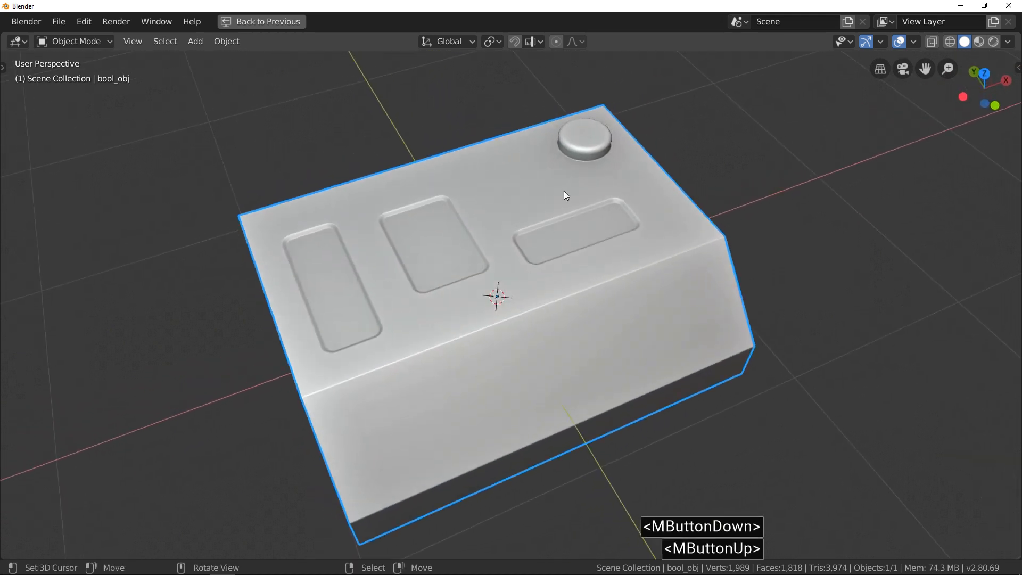
# Finish the third bevelled rectangular recess before adding the large button.
pyautogui.rightClick(585, 140)
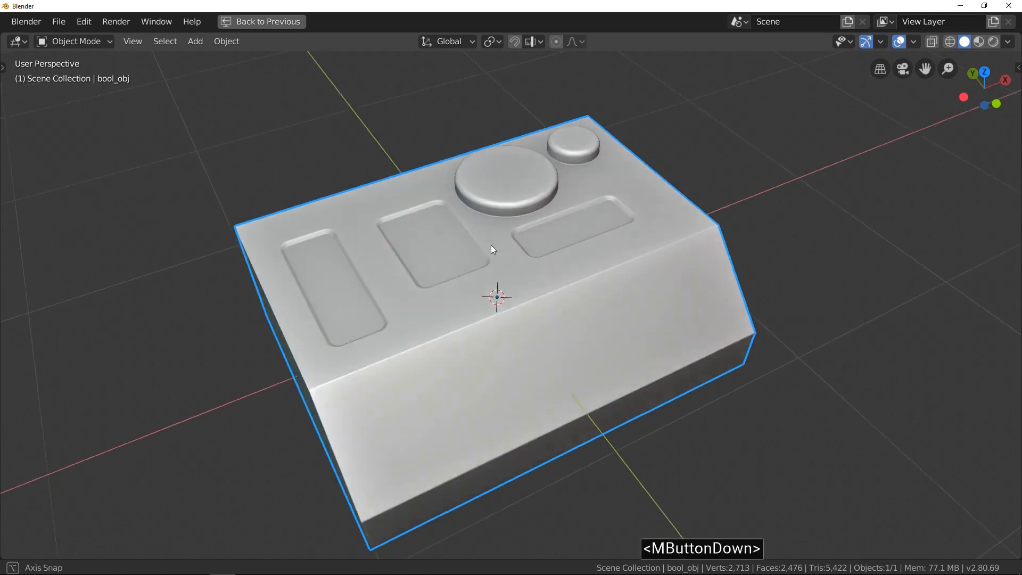
# Start a Fluent Cut/Add operation and begin drawing a rectangle on the duplicate's face.
pyautogui.press('alt+x')
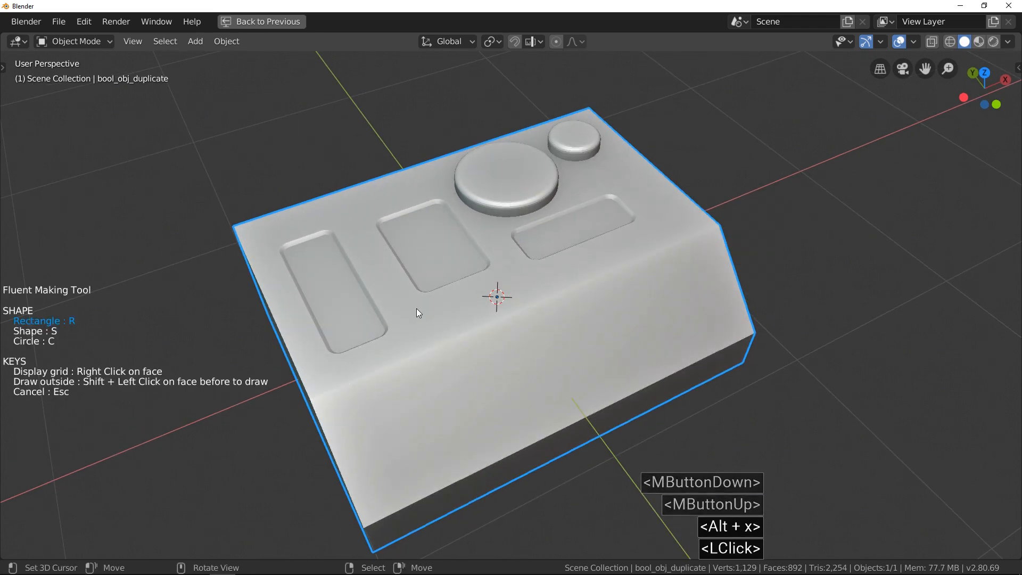
pyautogui.click(495, 297)
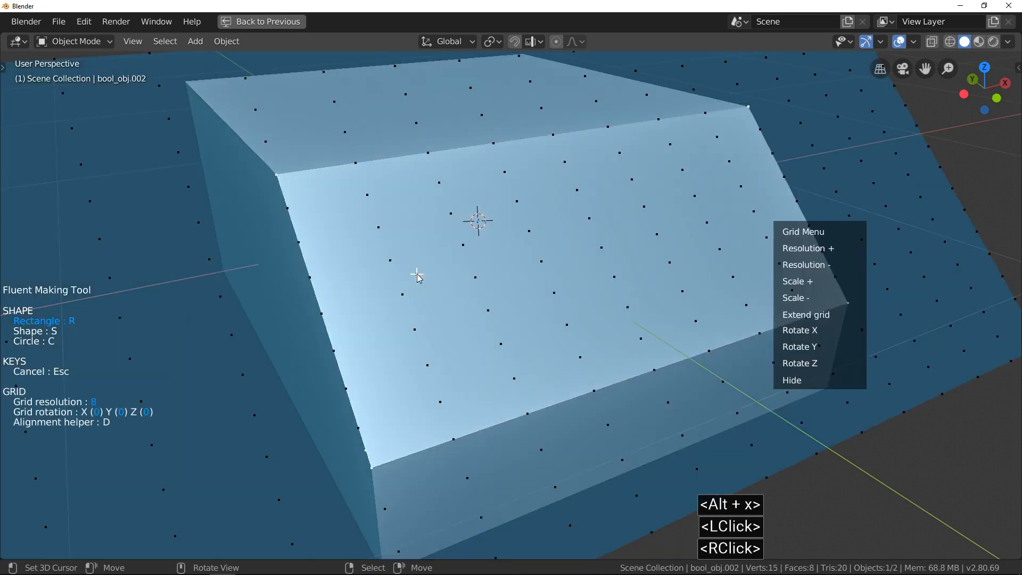
# Align the drawing grid to the slope and confirm the tall rectangular cut.
pyautogui.click(418, 277)
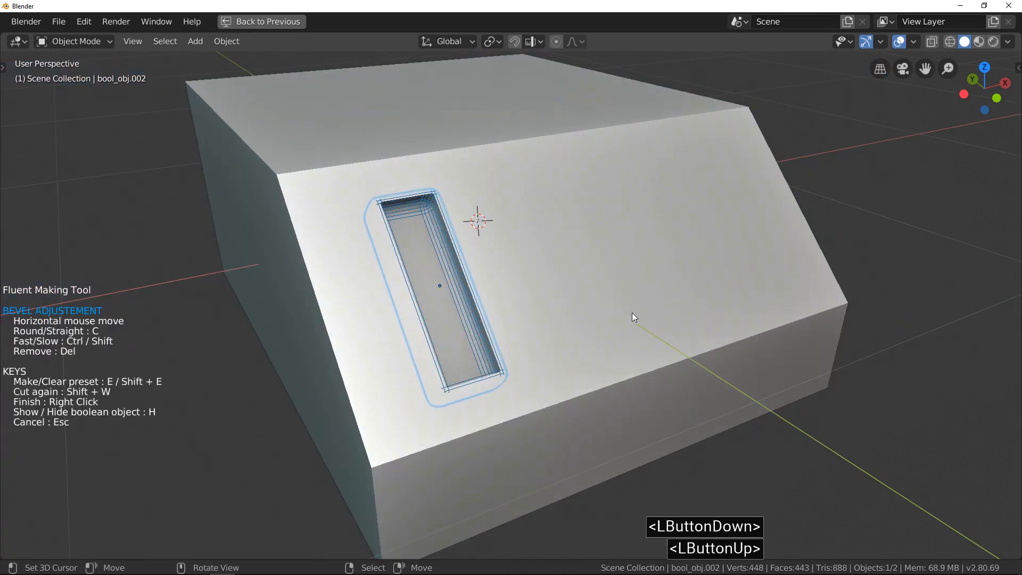
pyautogui.doubleClick(666, 255)
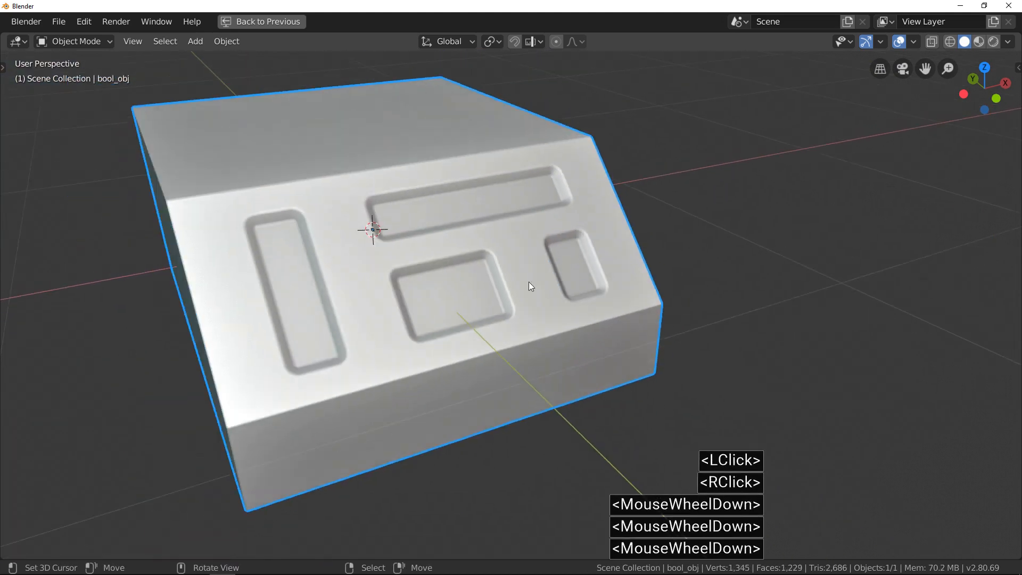
# Cut the stepped nested squares into the top and save the cut as a Fluent preset.
pyautogui.press('Shift+w')
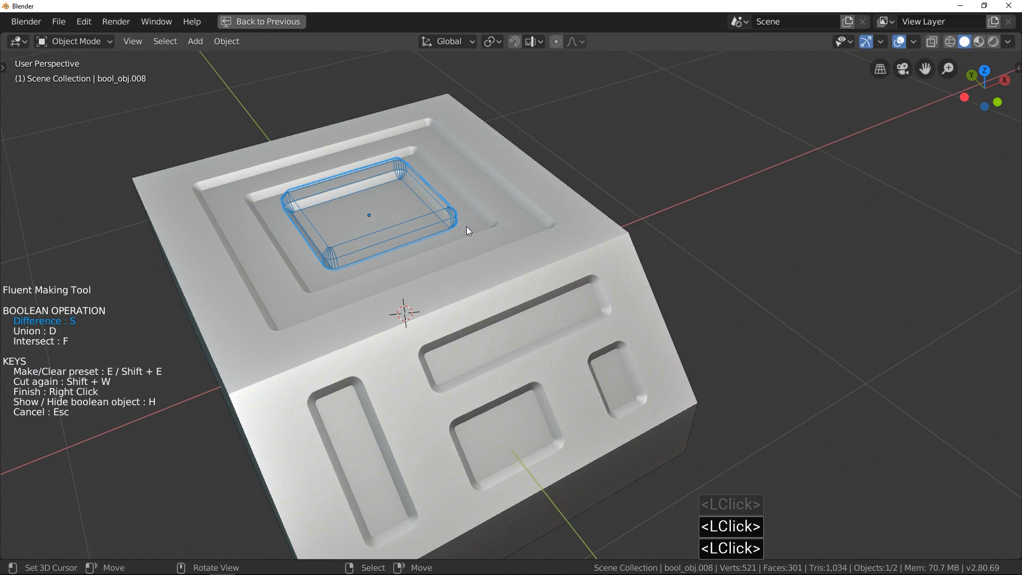
pyautogui.press('shift+e')
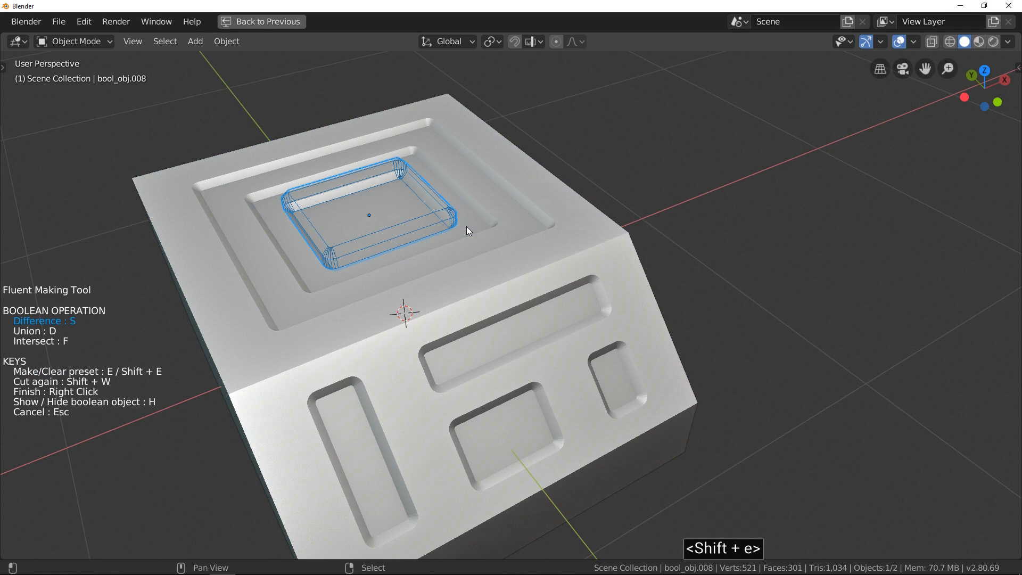